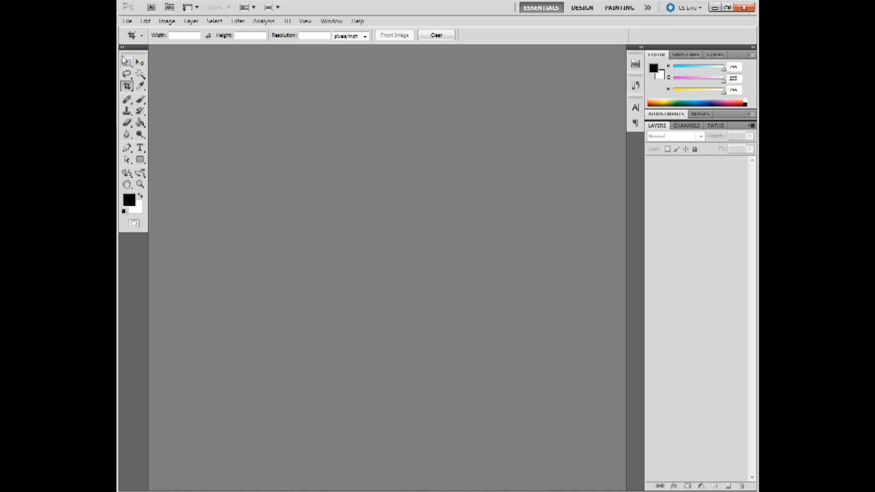
Step: Show Photoshop's File menu commands in the empty workspace
left_click(128, 21)
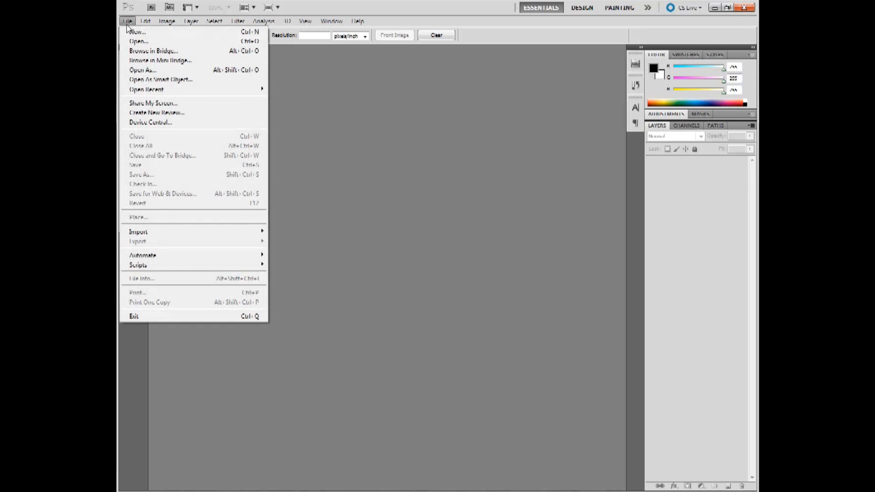
mouse_move(161, 79)
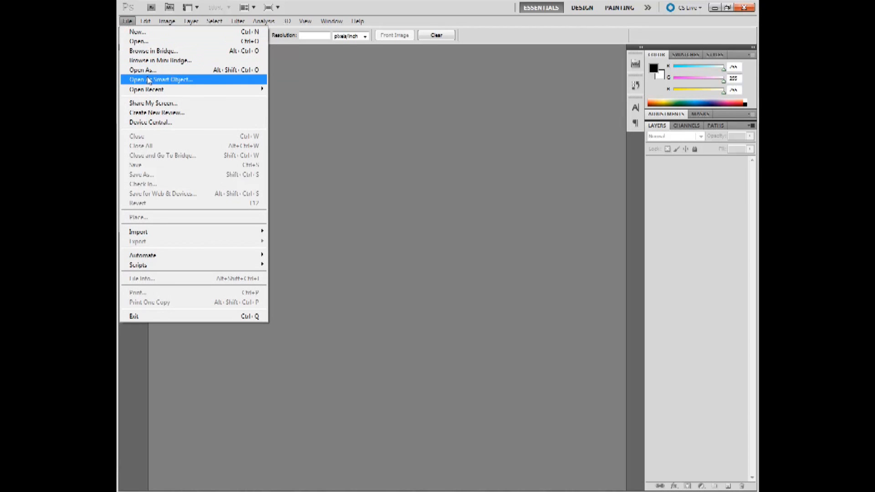
mouse_move(274, 89)
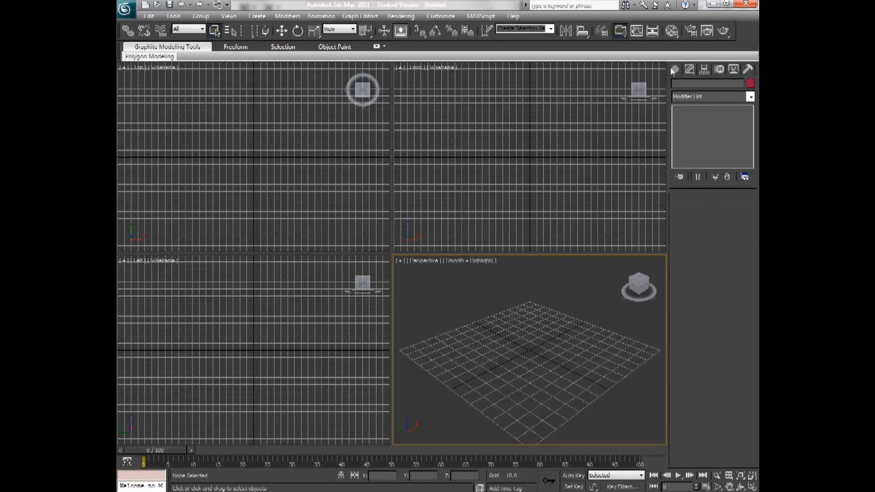
Step: Create a Box primitive and apply the Unwrap UVW modifier to it
left_click(675, 69)
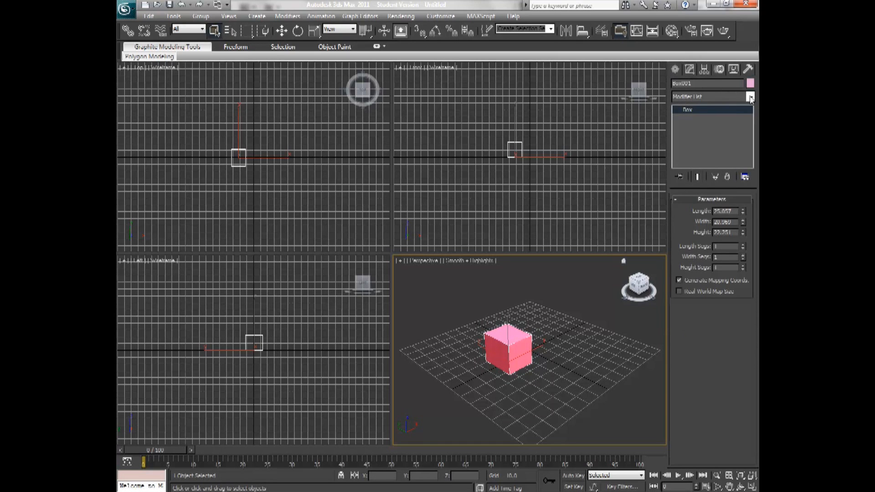
left_click(751, 97)
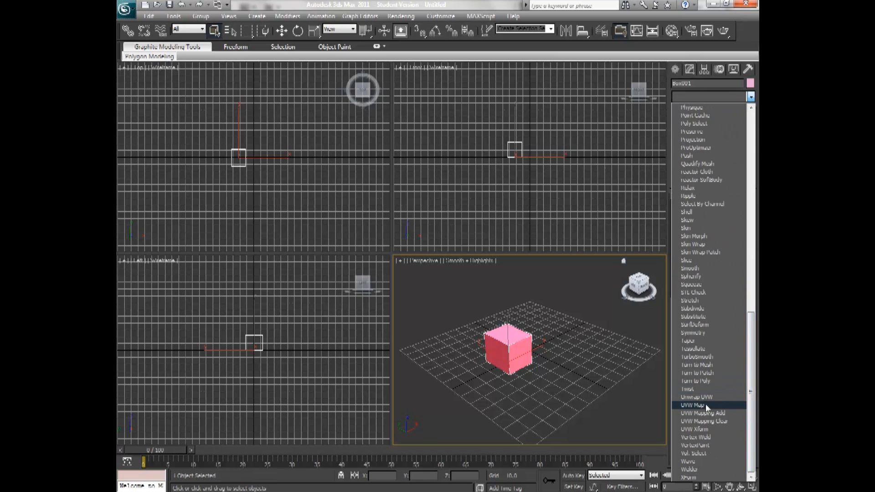
left_click(697, 397)
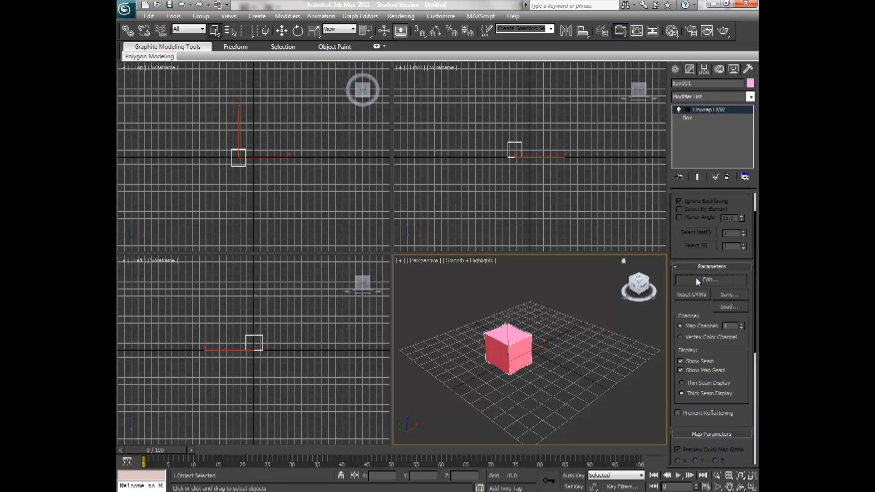
Step: Open the Edit UVWs window and move it left to reveal the Perspective viewport
left_click(709, 280)
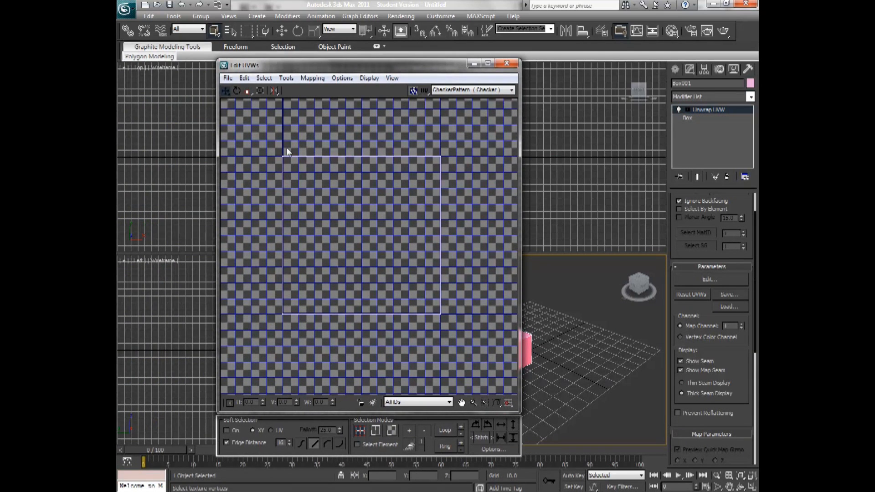
mouse_move(447, 159)
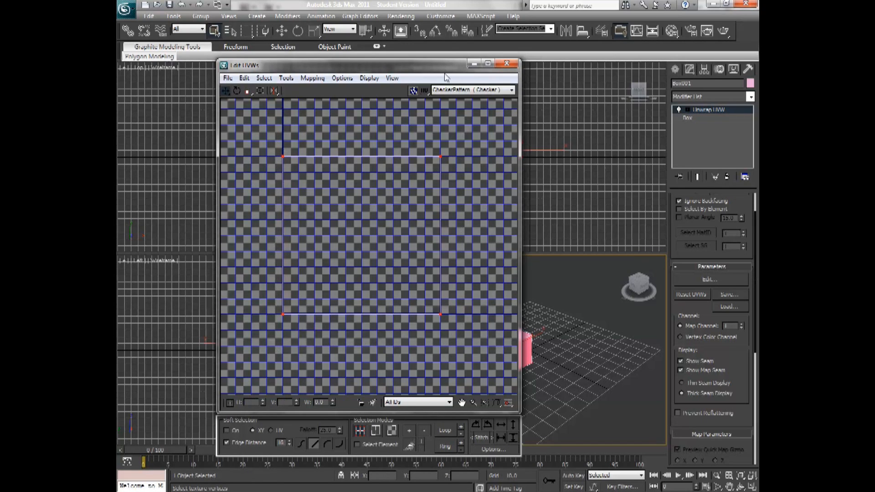
left_click_drag(369, 65, 284, 67)
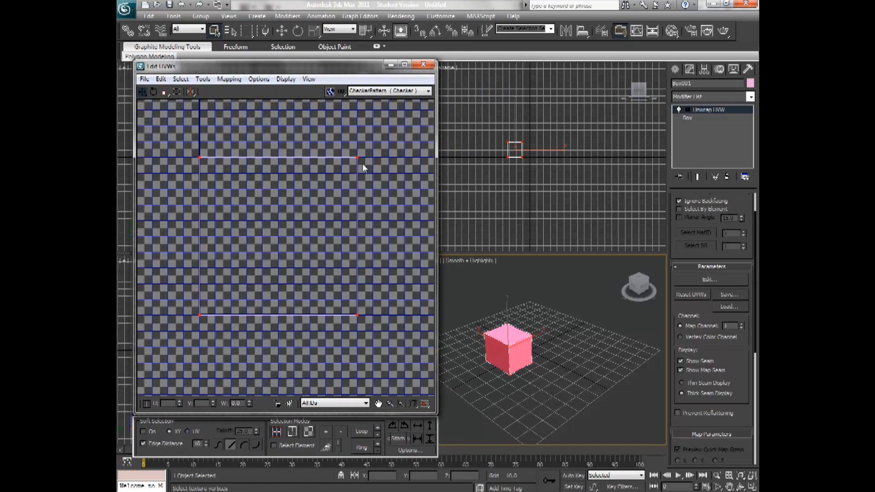
mouse_move(301, 148)
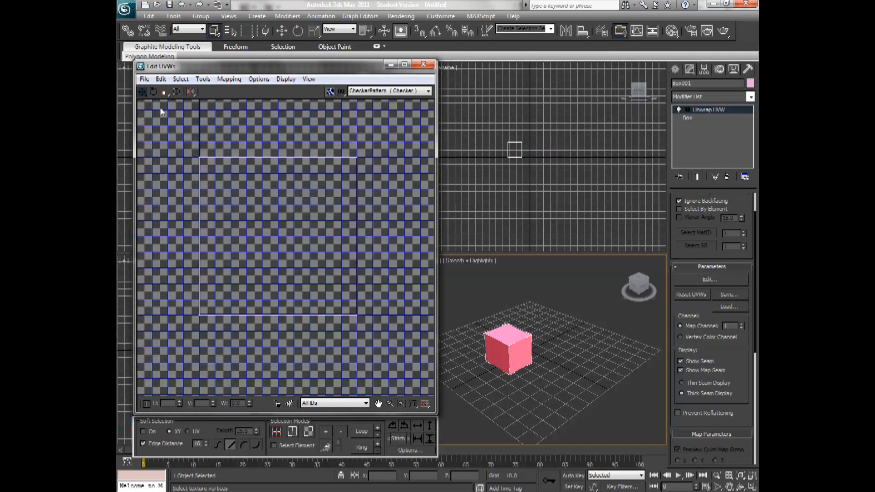
mouse_move(313, 193)
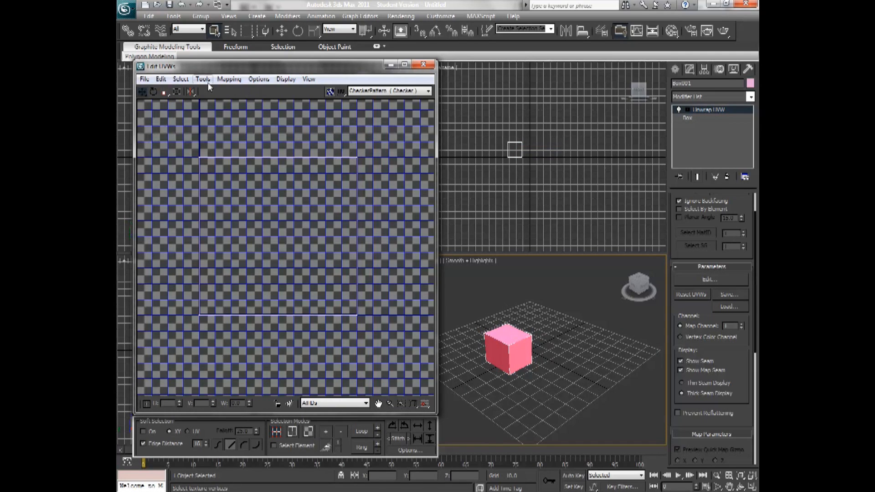
Step: Render the UVW template image from Tools > Render UVW Template and start saving it
left_click(202, 79)
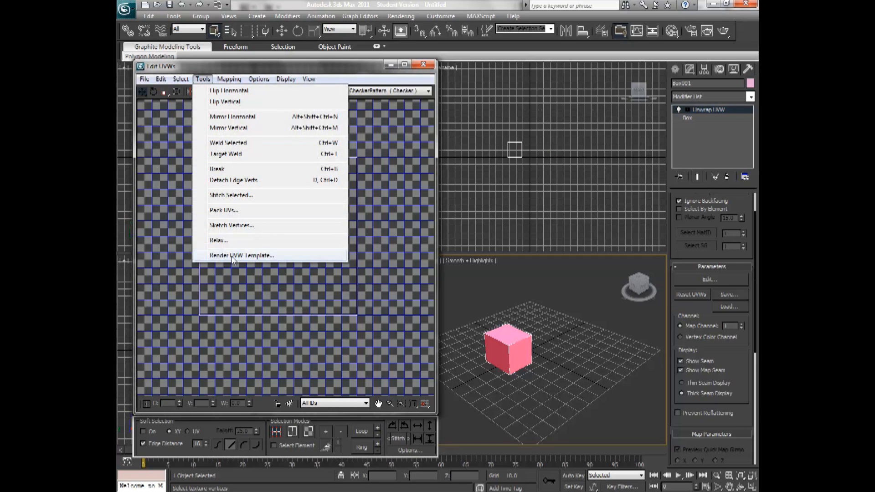
left_click(242, 255)
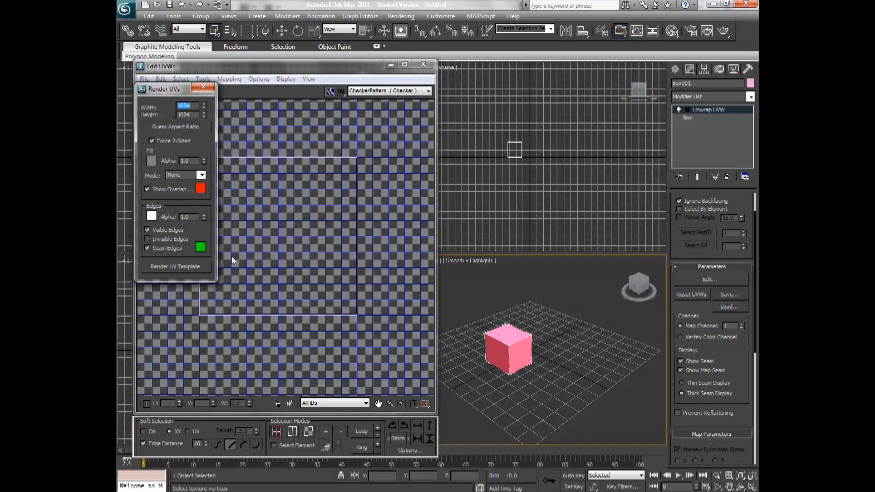
mouse_move(379, 114)
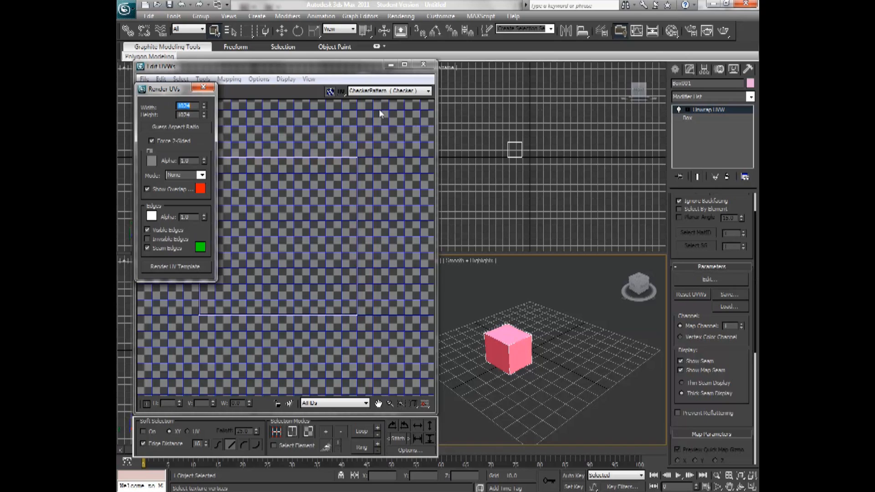
mouse_move(378, 119)
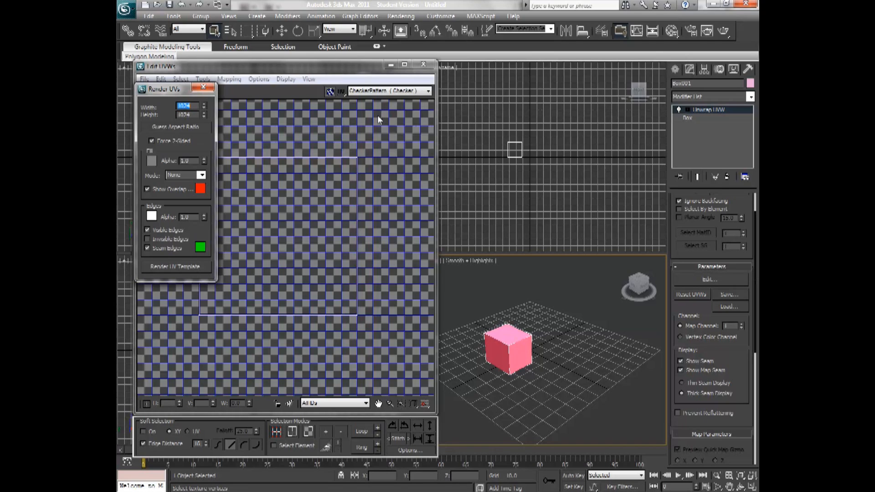
mouse_move(408, 31)
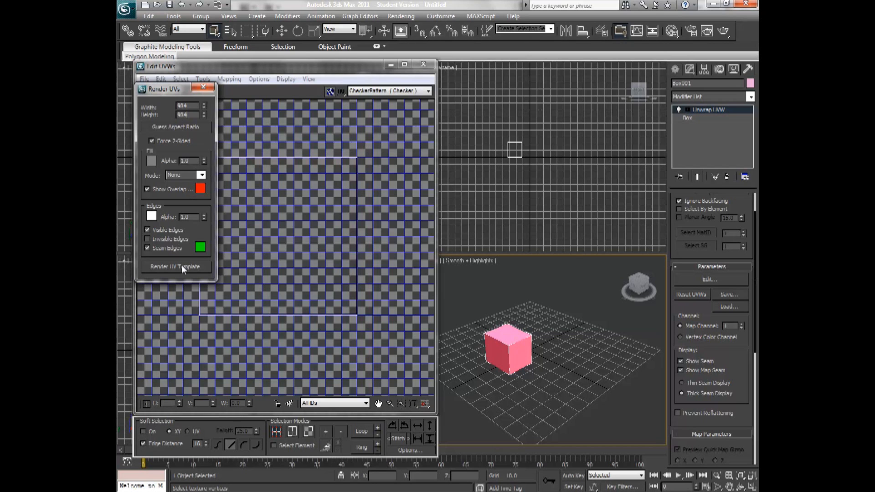
left_click(175, 266)
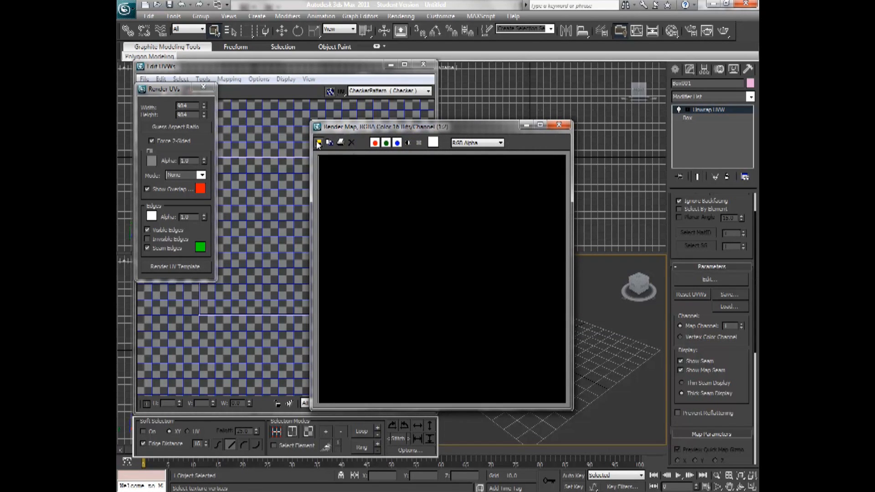
left_click(319, 143)
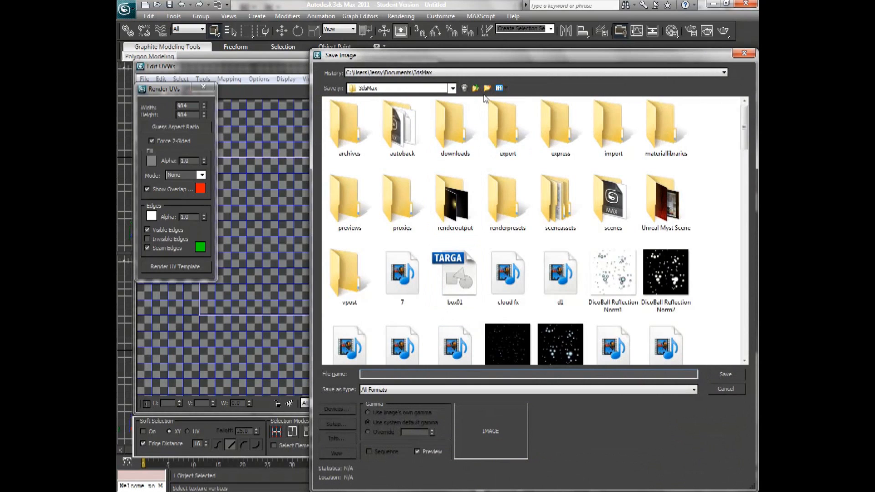
Step: Save the UV template as box01.tga in Documents, accepting the Targa settings
left_click(475, 88)
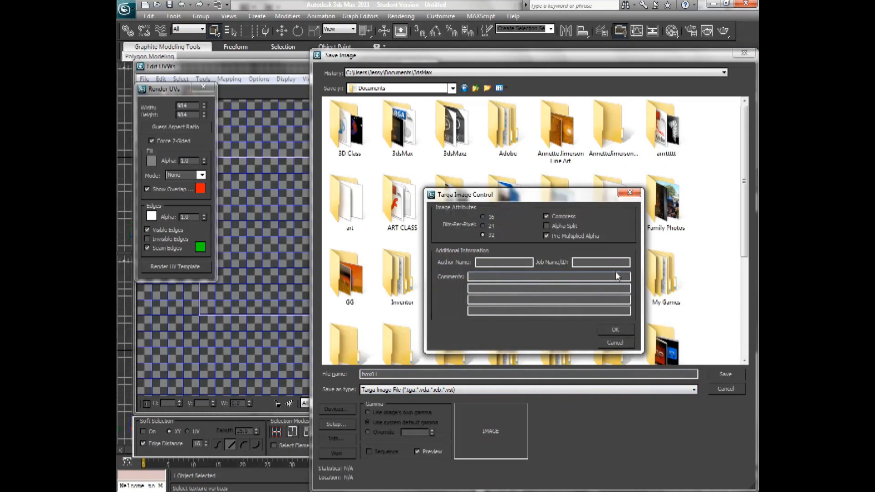
left_click(614, 329)
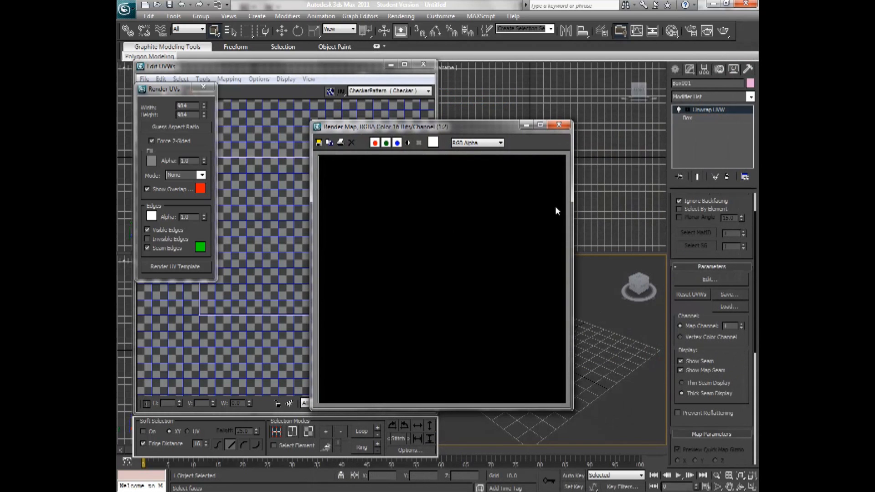
left_click(558, 125)
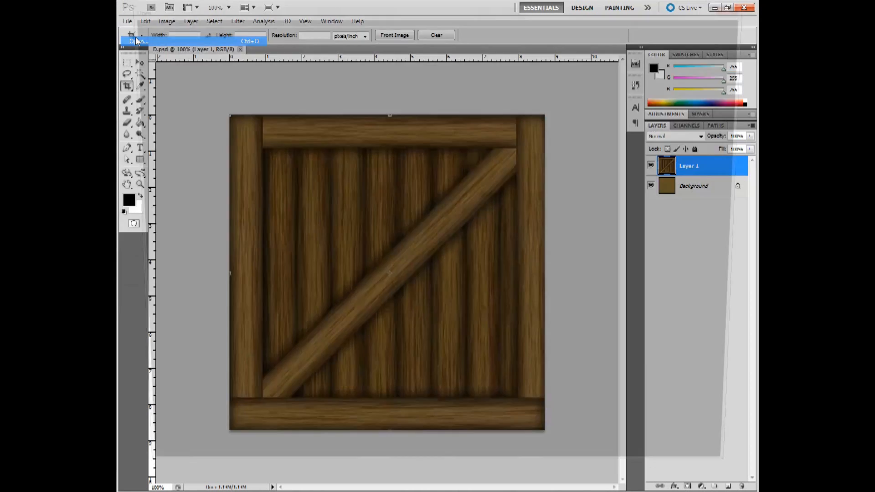
Step: Open box01.tga in Photoshop beside the crate texture
left_click(136, 41)
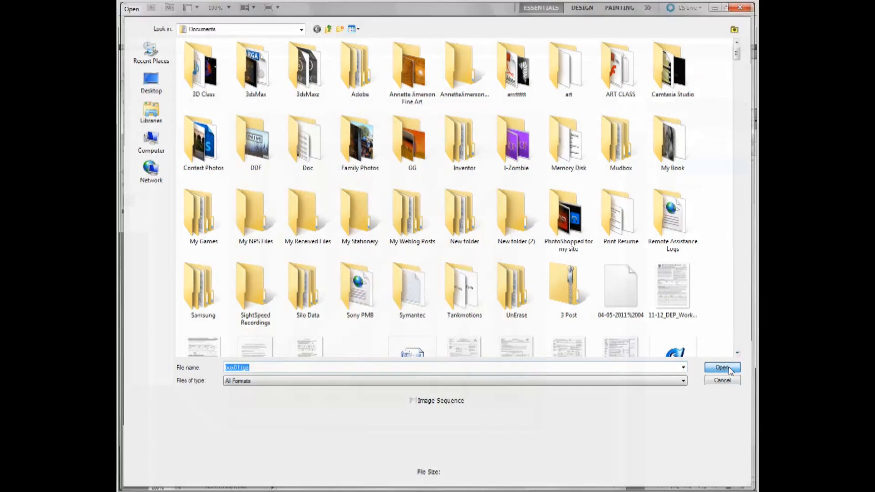
left_click(721, 368)
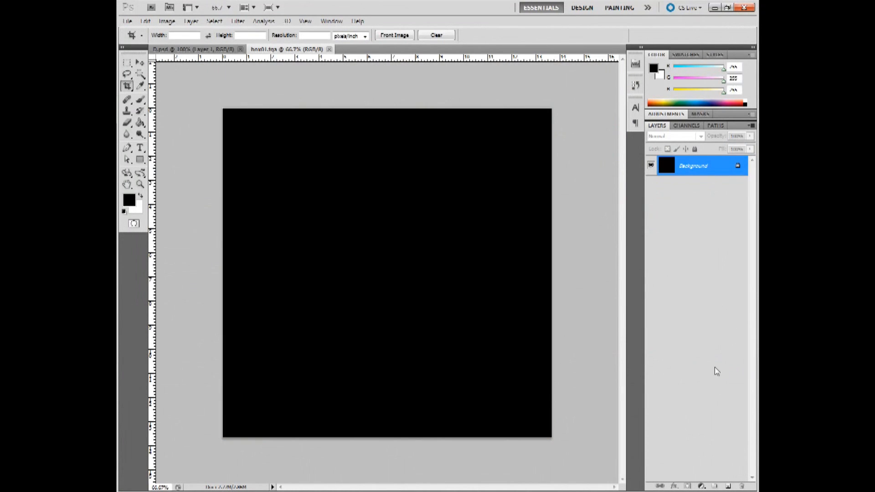
mouse_move(634, 274)
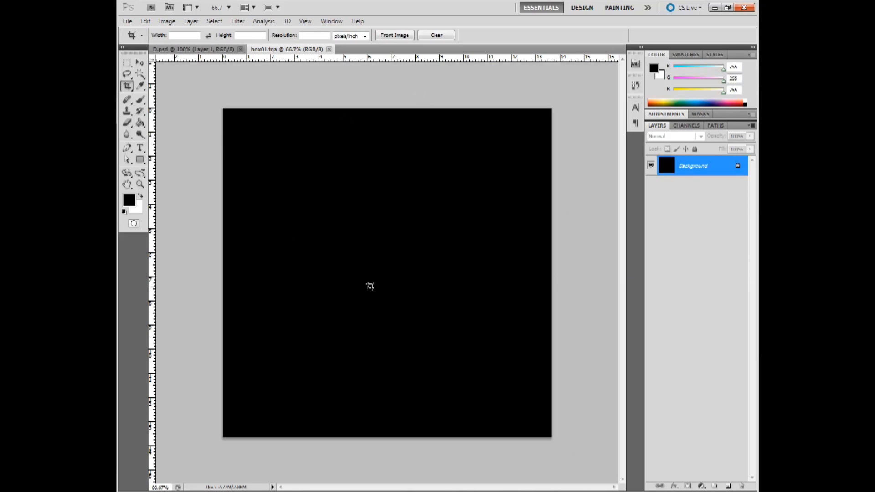
mouse_move(372, 290)
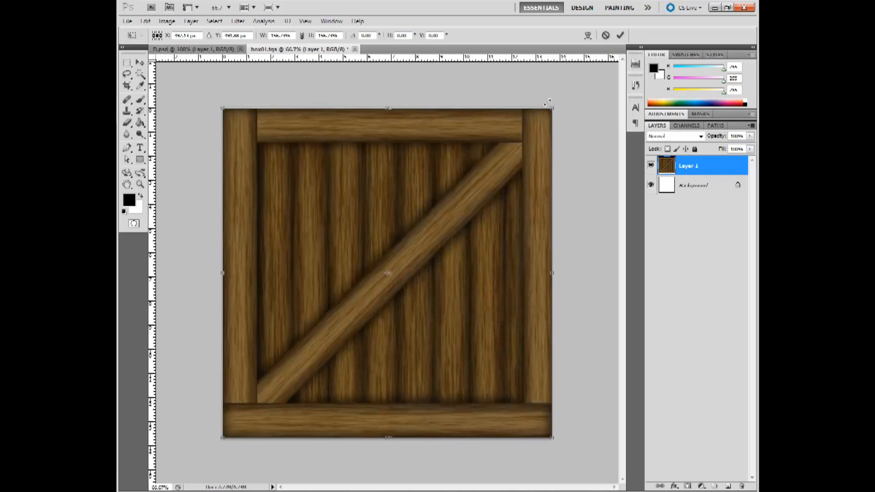
Step: Commit the placed crate texture as Layer 1 and flatten the image
left_click(126, 62)
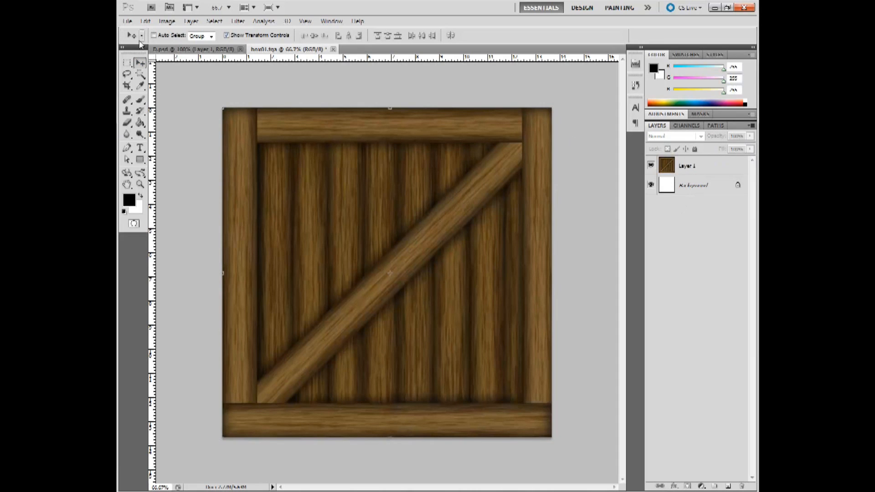
right_click(692, 185)
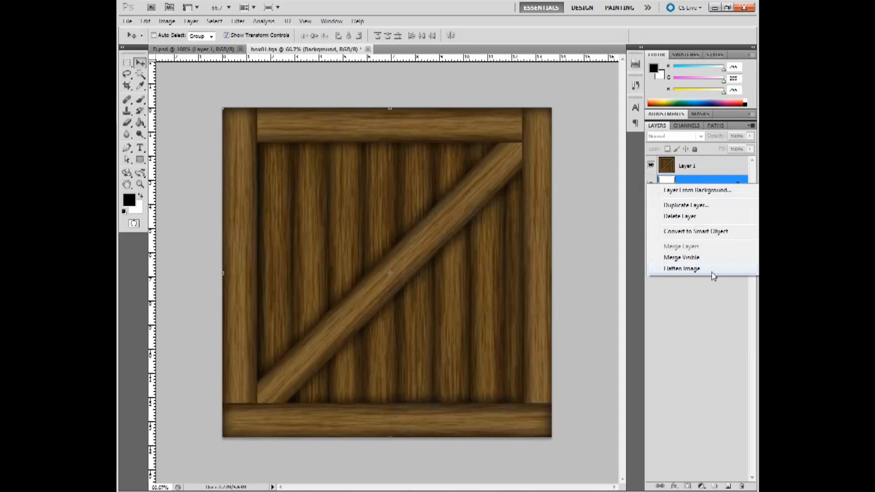
left_click(681, 268)
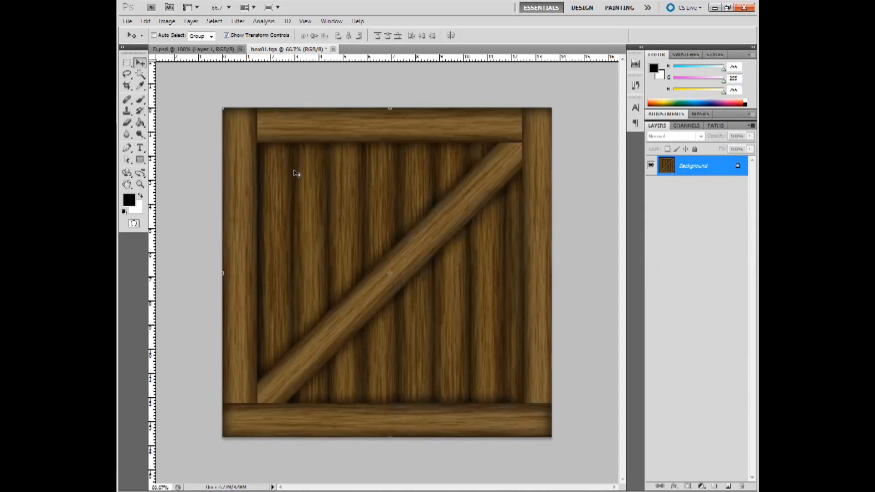
left_click(127, 21)
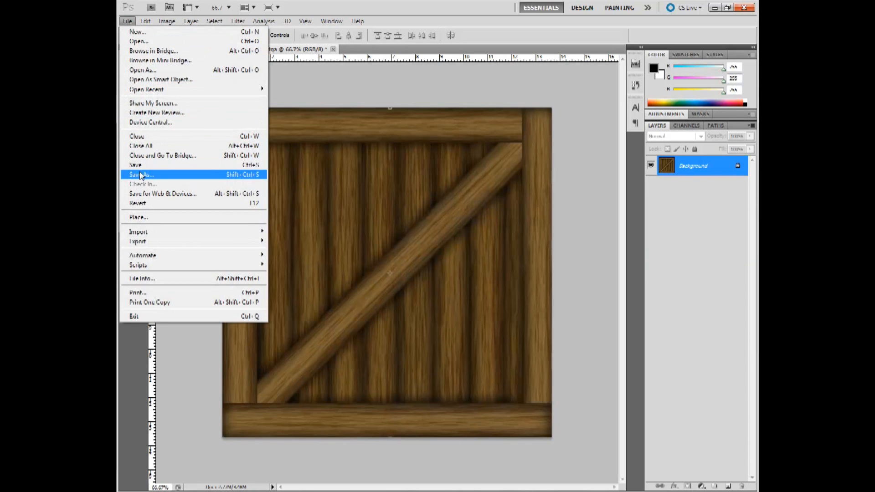
Step: Save As box01 Targa, replacing the existing file, at 32 bits/pixel
left_click(141, 175)
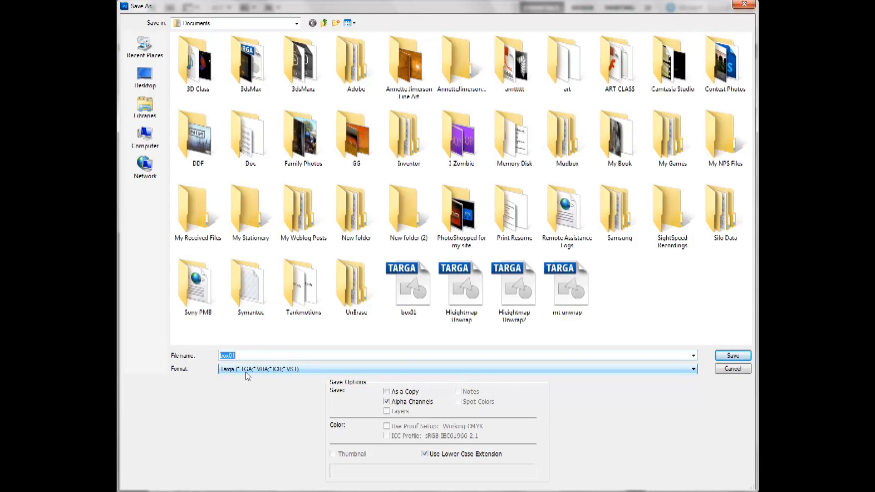
left_click(732, 355)
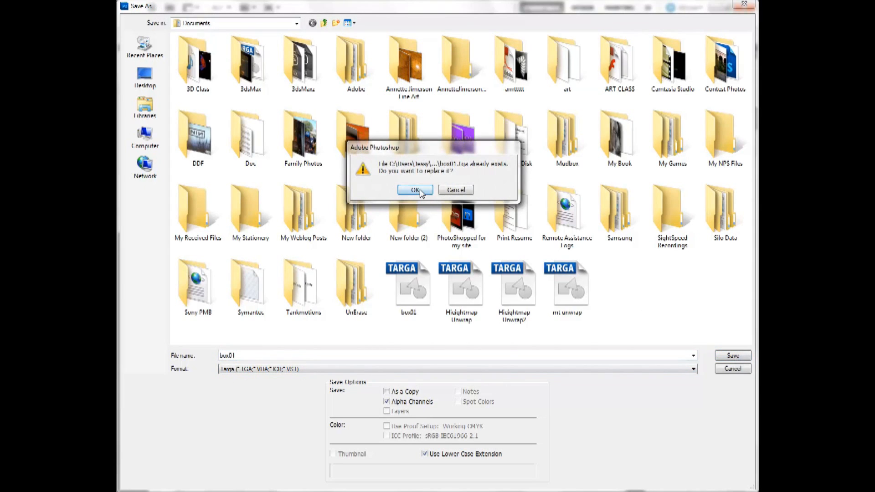
left_click(415, 190)
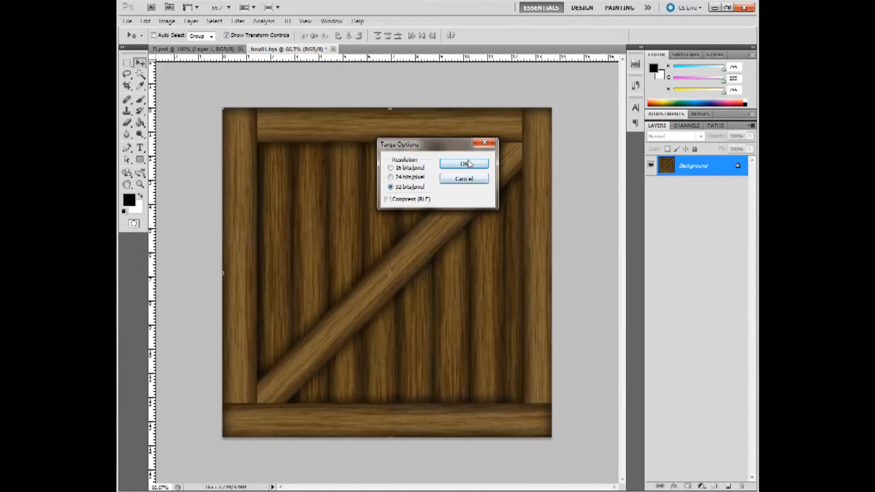
left_click(464, 164)
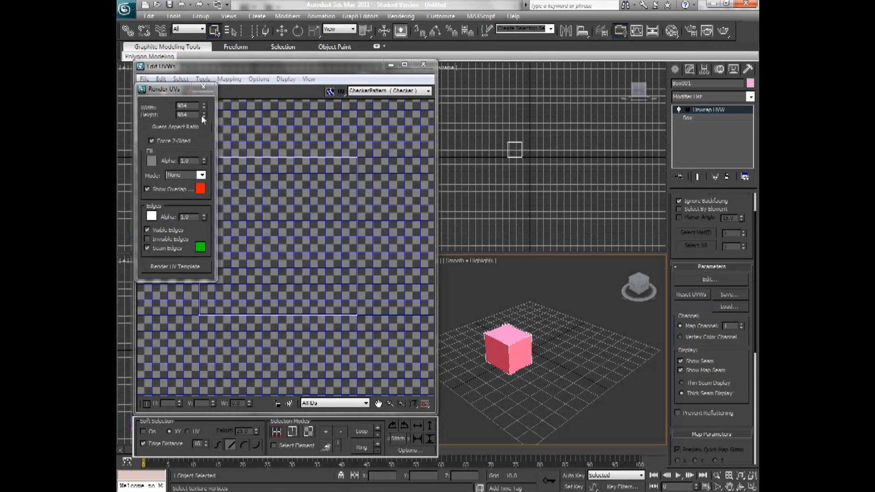
Step: Close the Render UVs dialog and Edit UVWs window, then open the Material Editor
left_click(204, 87)
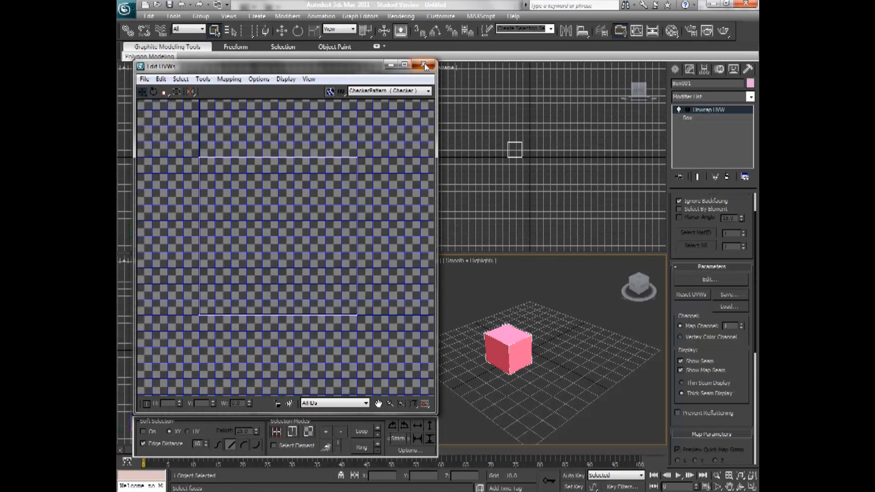
left_click(425, 64)
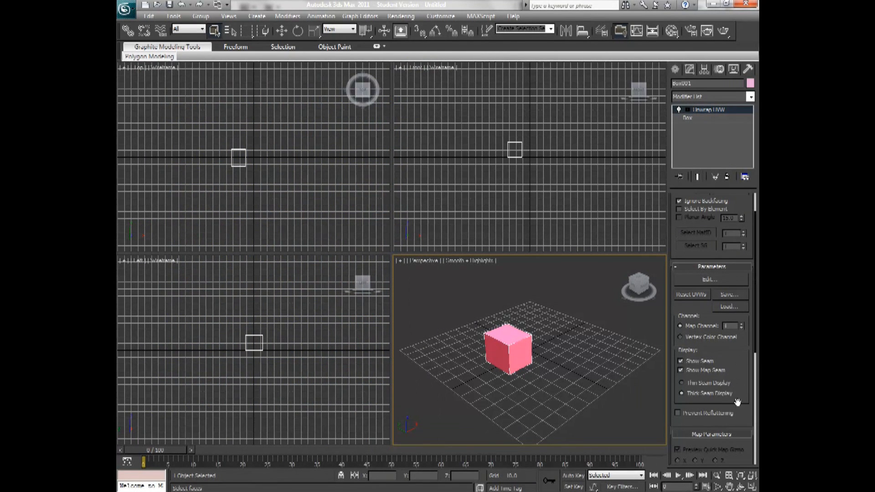
left_click(514, 360)
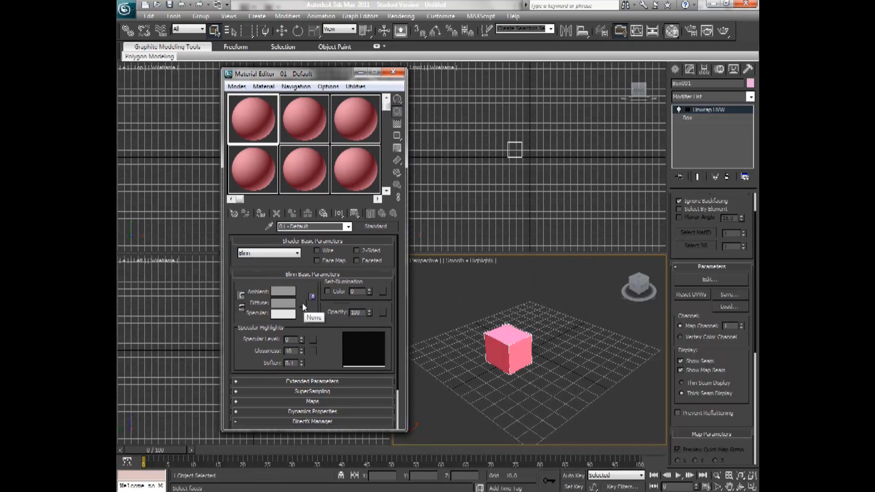
Step: Load box01.tga from Documents as the first material's diffuse Bitmap
left_click(313, 296)
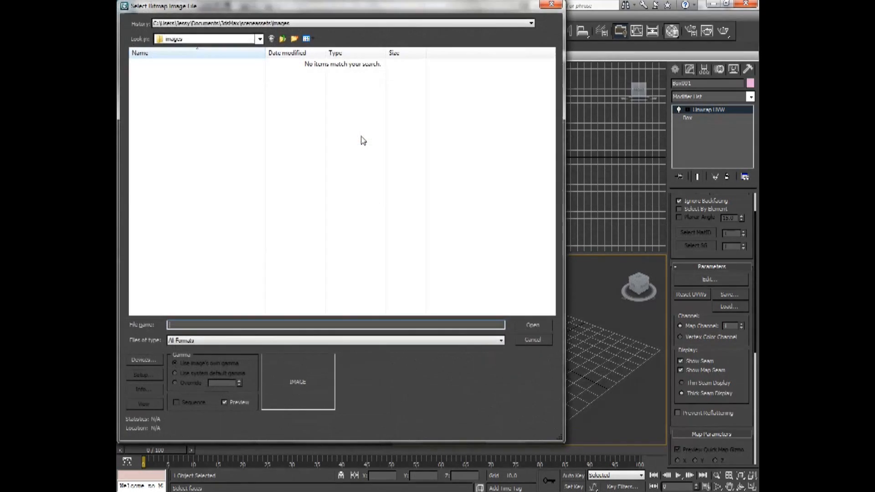
left_click(282, 39)
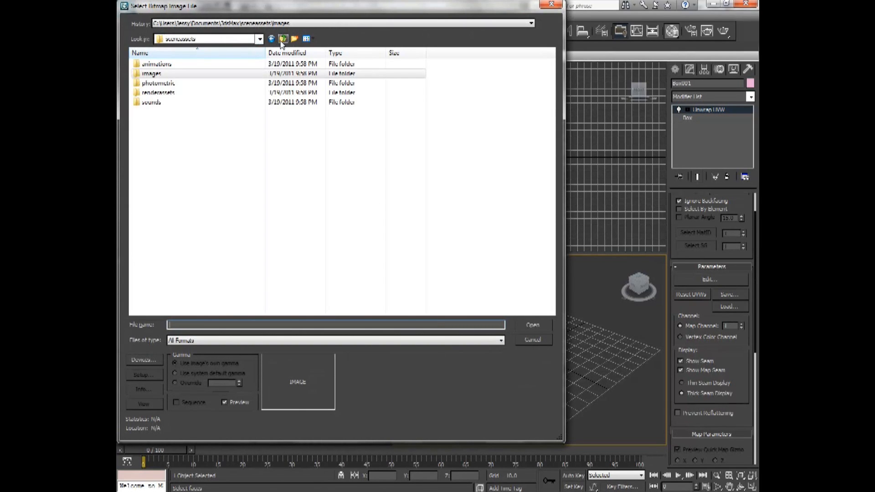
left_click(283, 38)
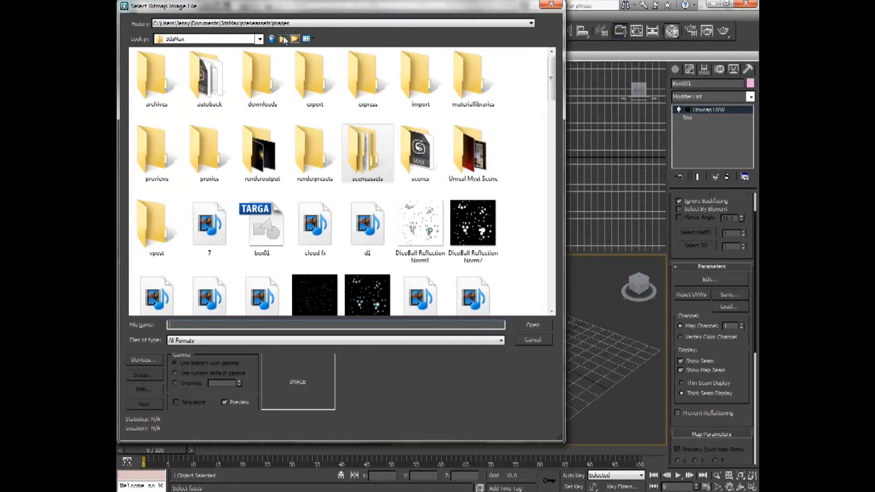
left_click(283, 38)
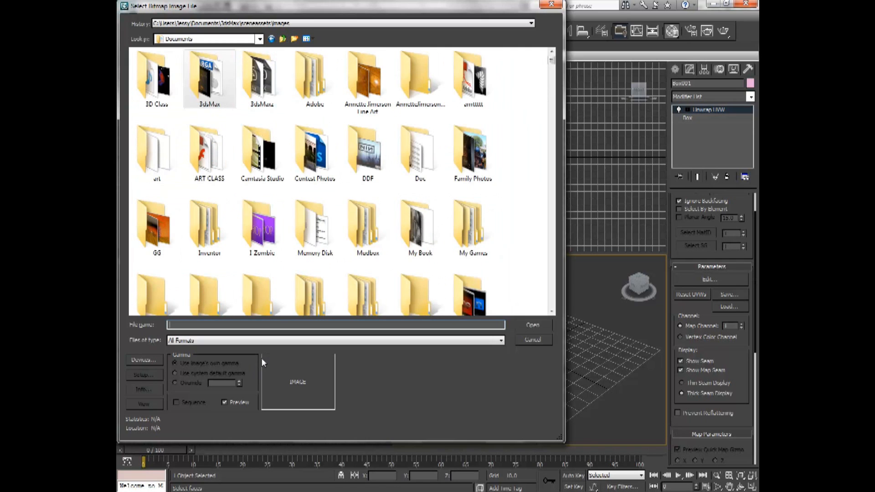
type("box01.tga")
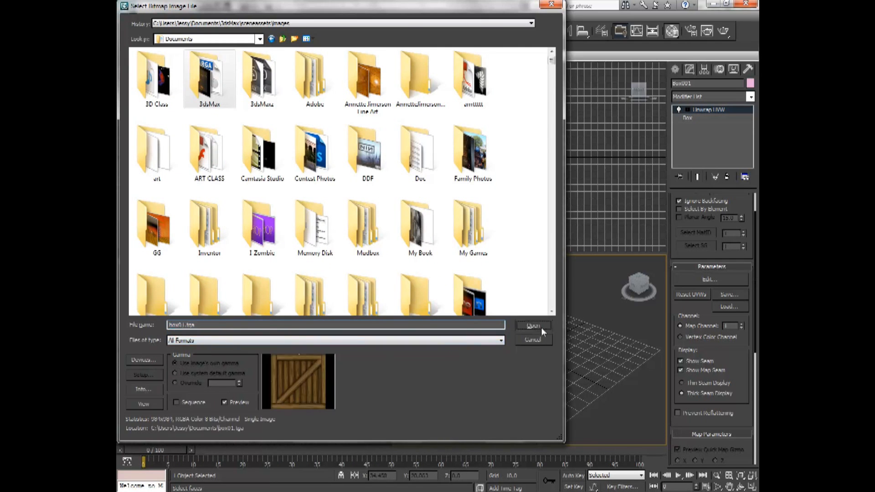
left_click(532, 325)
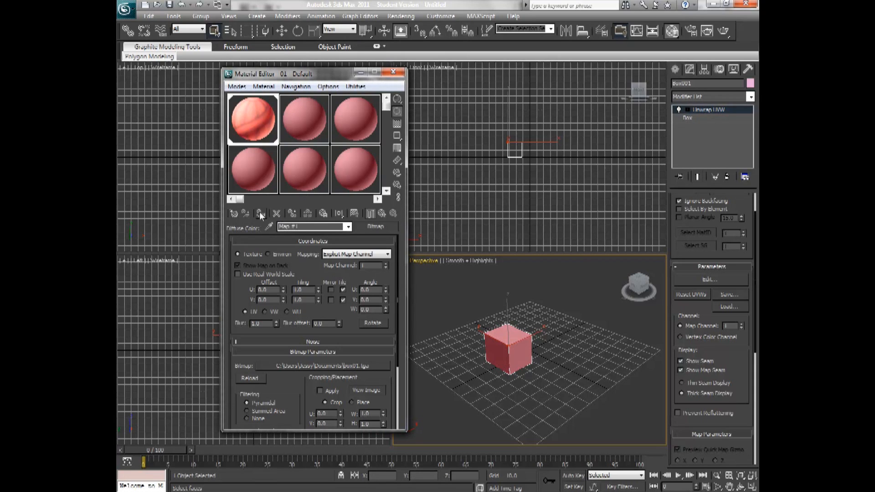
Step: Assign the crate material to the box, replacing the existing same-named material
left_click(292, 214)
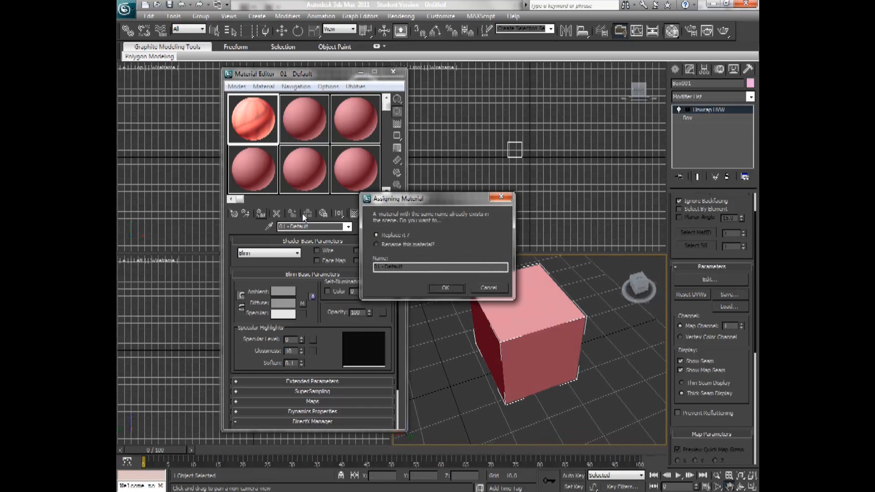
left_click(445, 288)
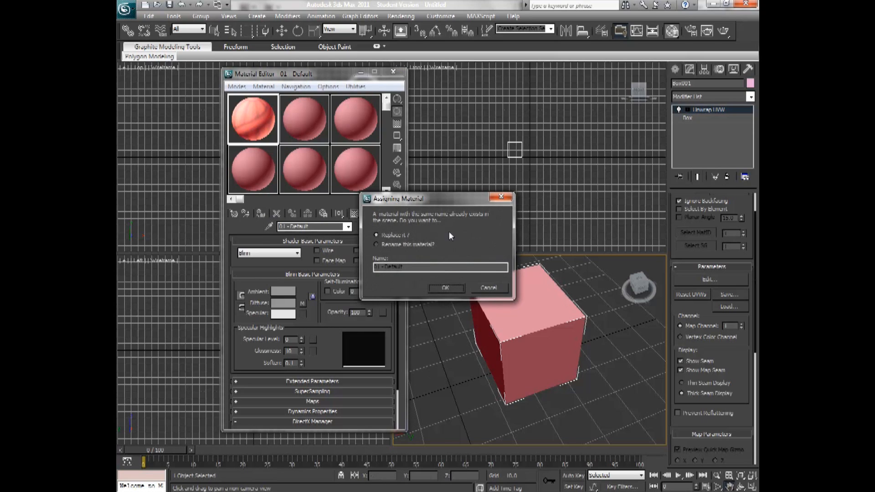
left_click(446, 288)
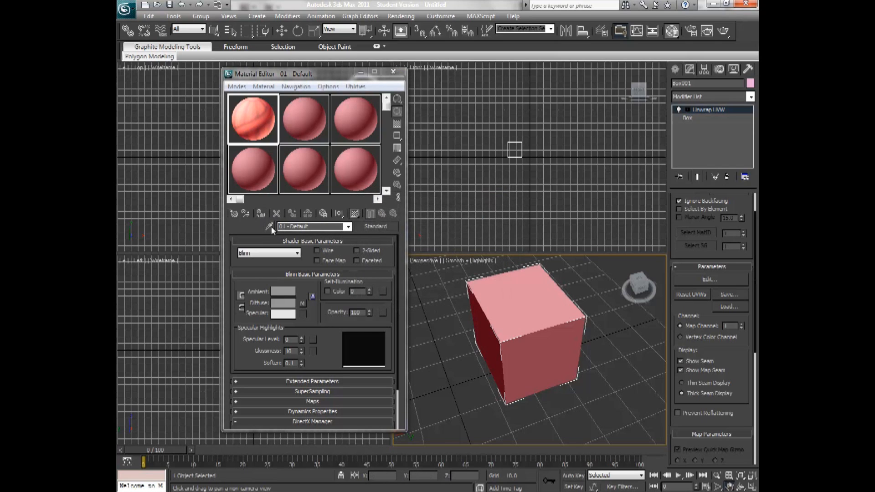